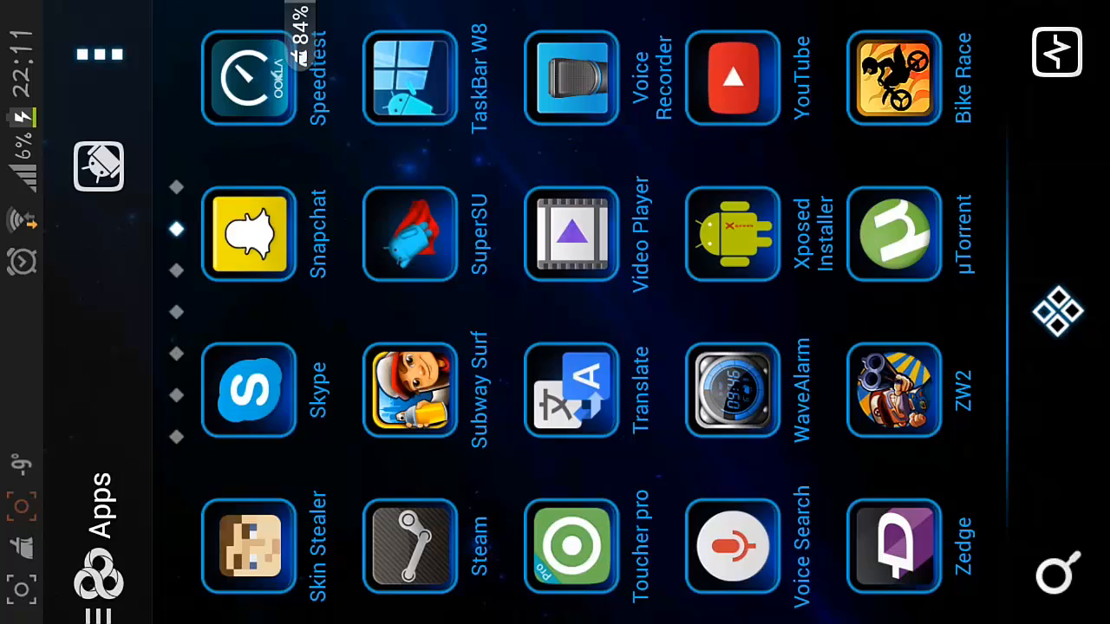
- Launch Xposed Installer from the app drawer to reach its welcome screen
scroll(left, 3)
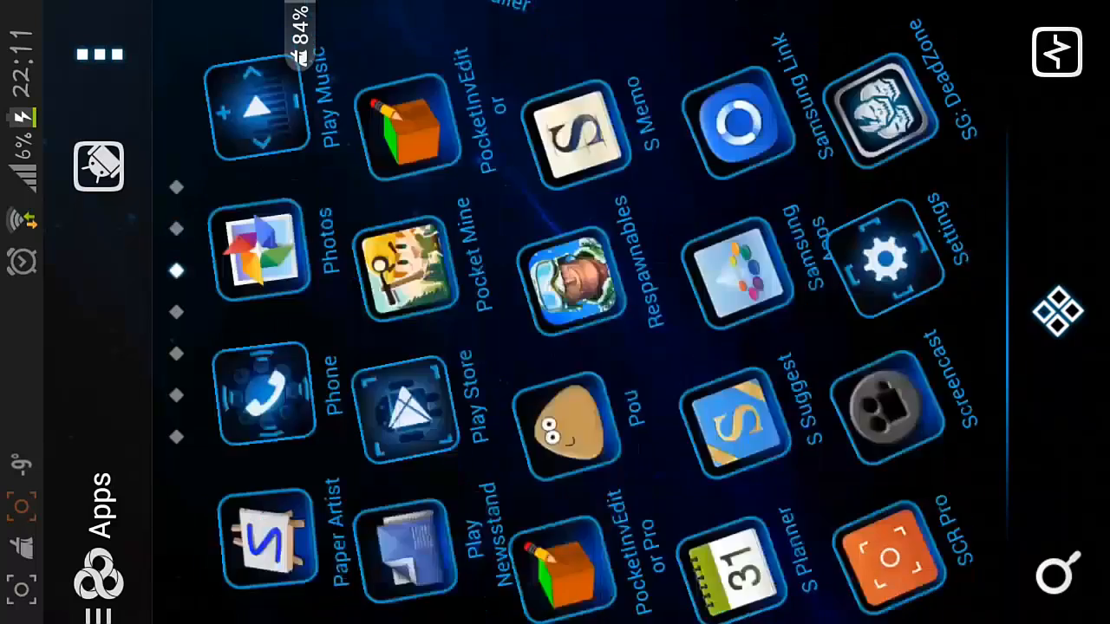
scroll(left, 3)
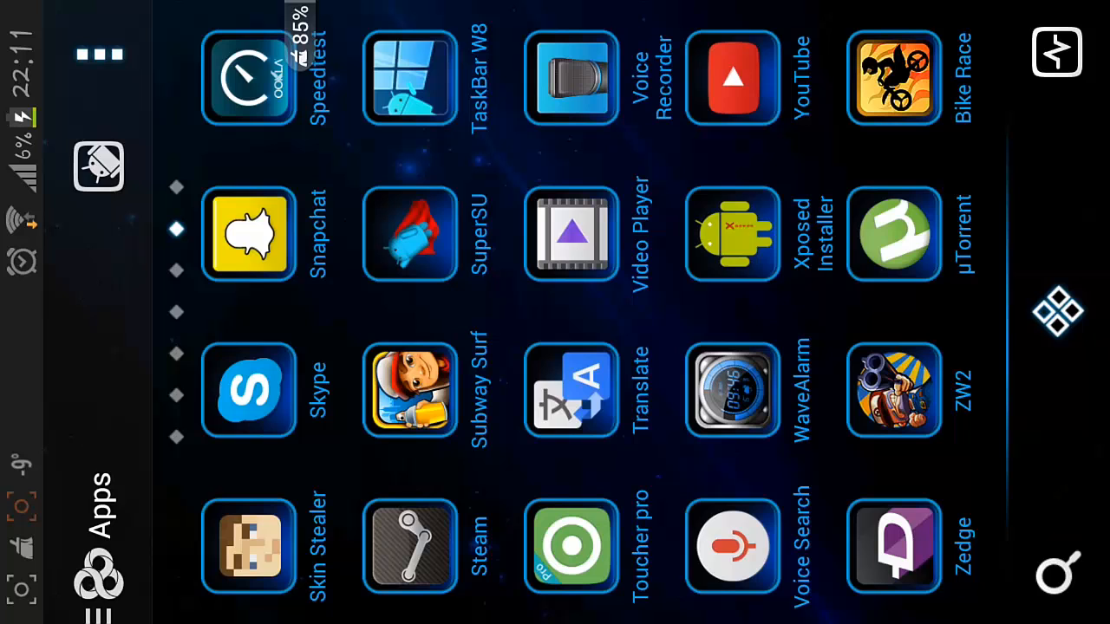
click(732, 234)
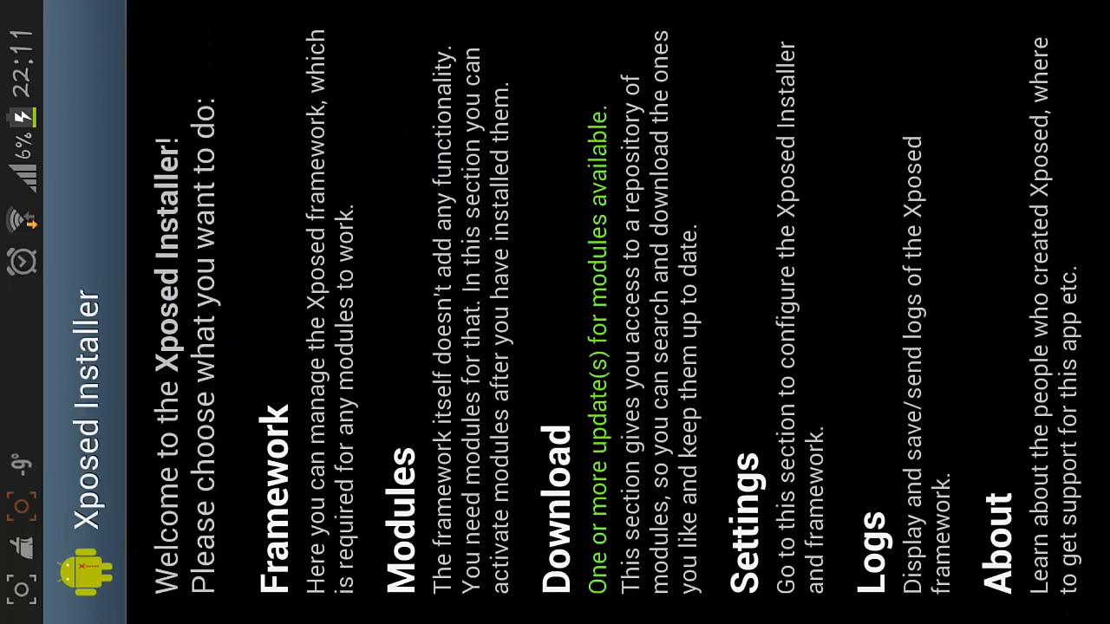
- Browse the Download repository of Xposed modules, installed and not installed
click(520, 425)
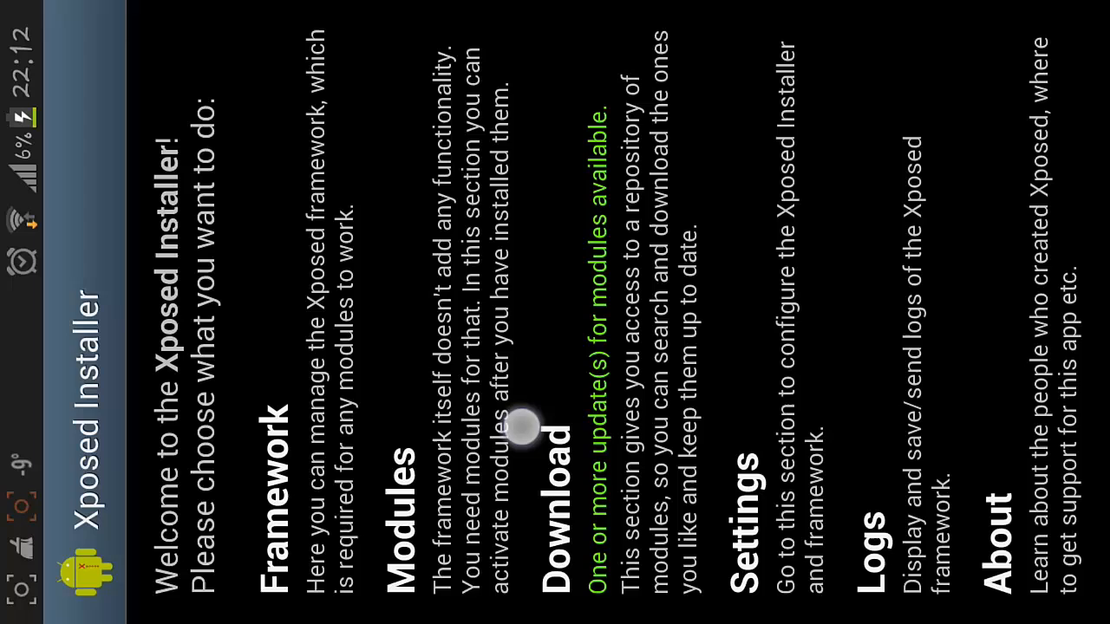
click(564, 433)
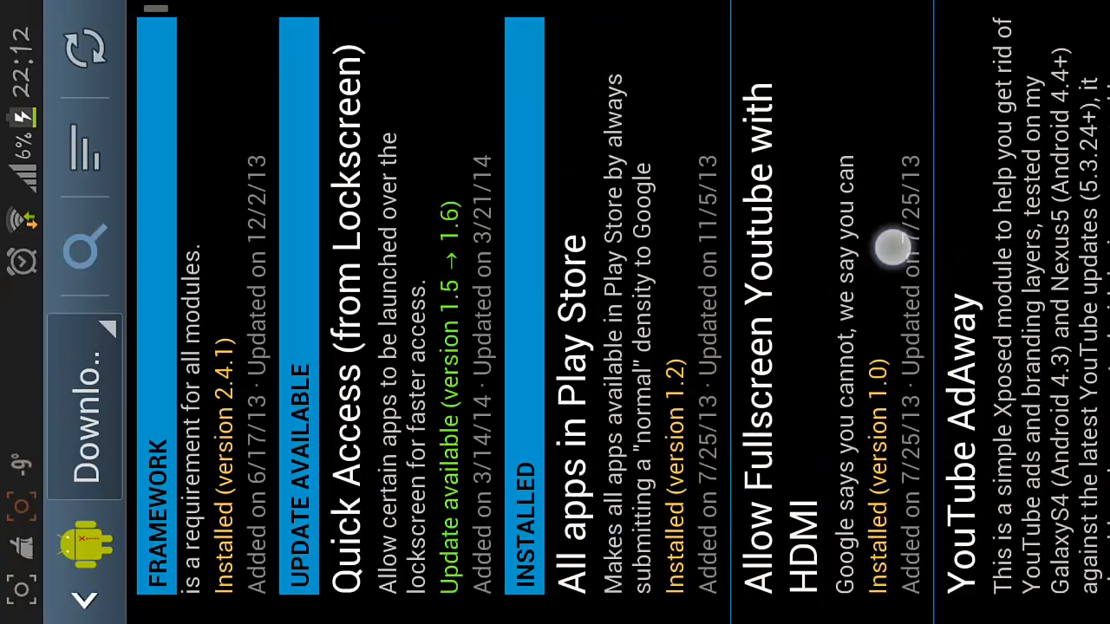
scroll(left, 3)
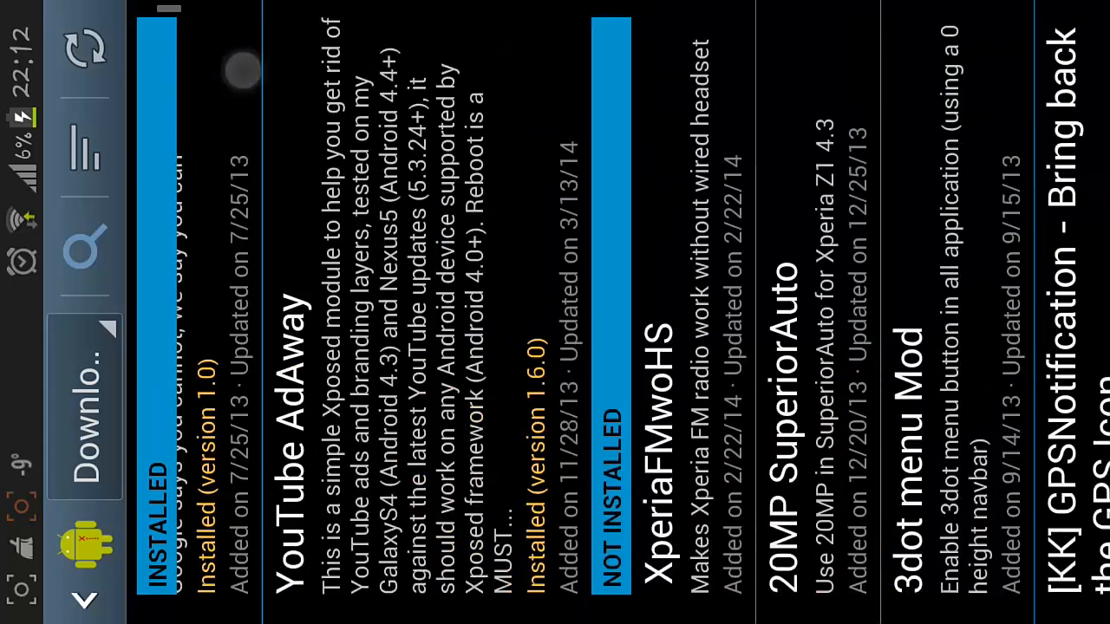
scroll(right, 3)
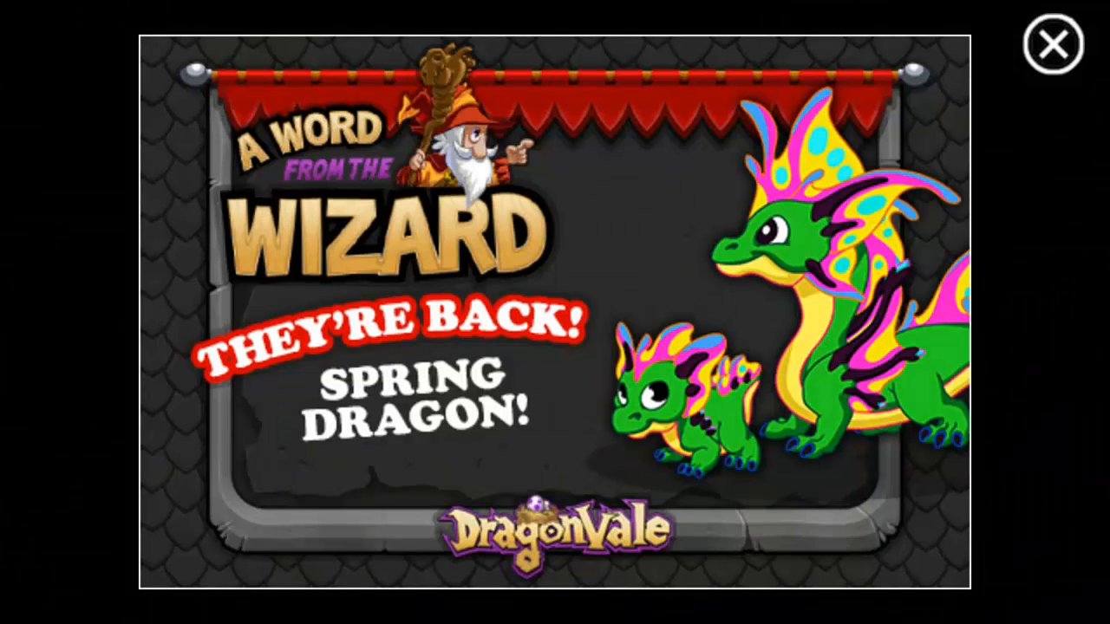
- Enter the park (206,864,408 coins, 17,073 gems) and bring up the Market
click(1054, 45)
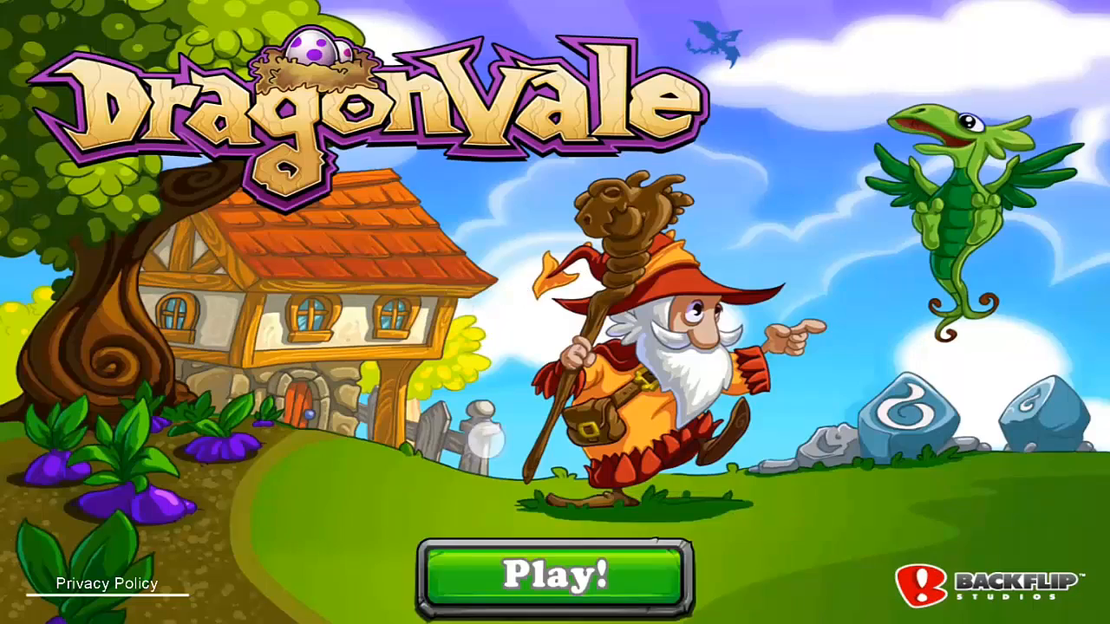
click(555, 575)
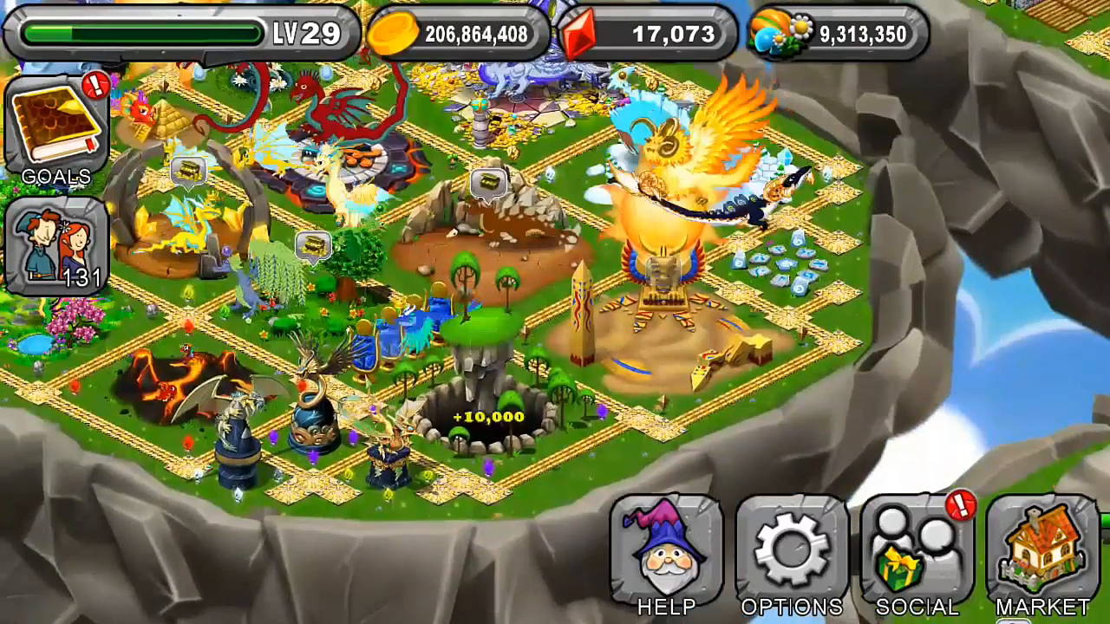
click(1038, 552)
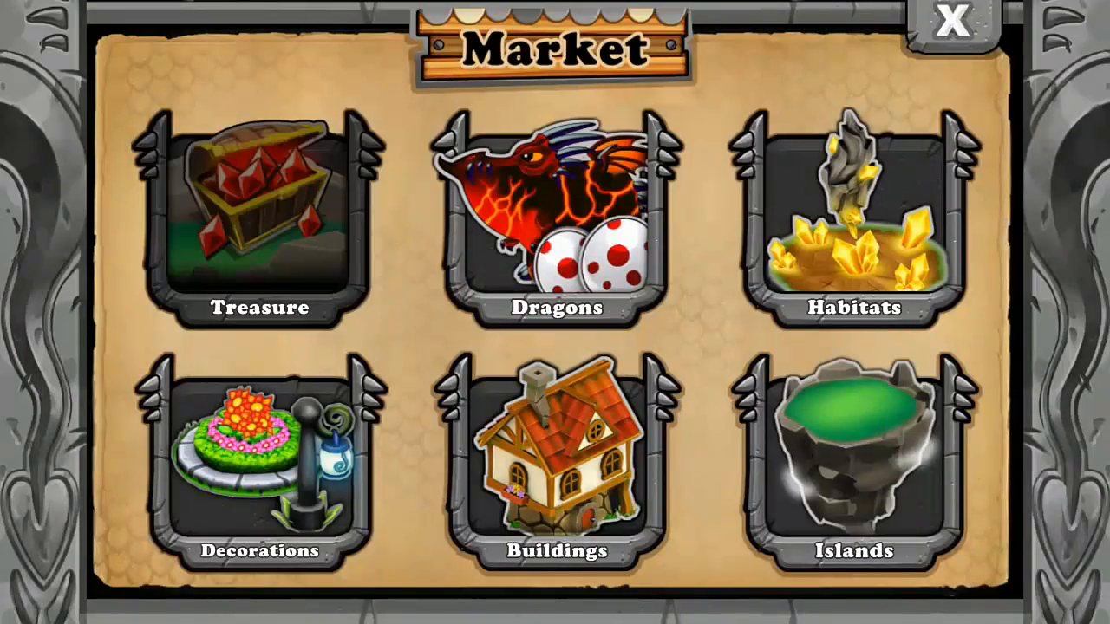
- Buy treasure packs, raising totals to 339,763,801 coins and 20,823 gems
click(259, 222)
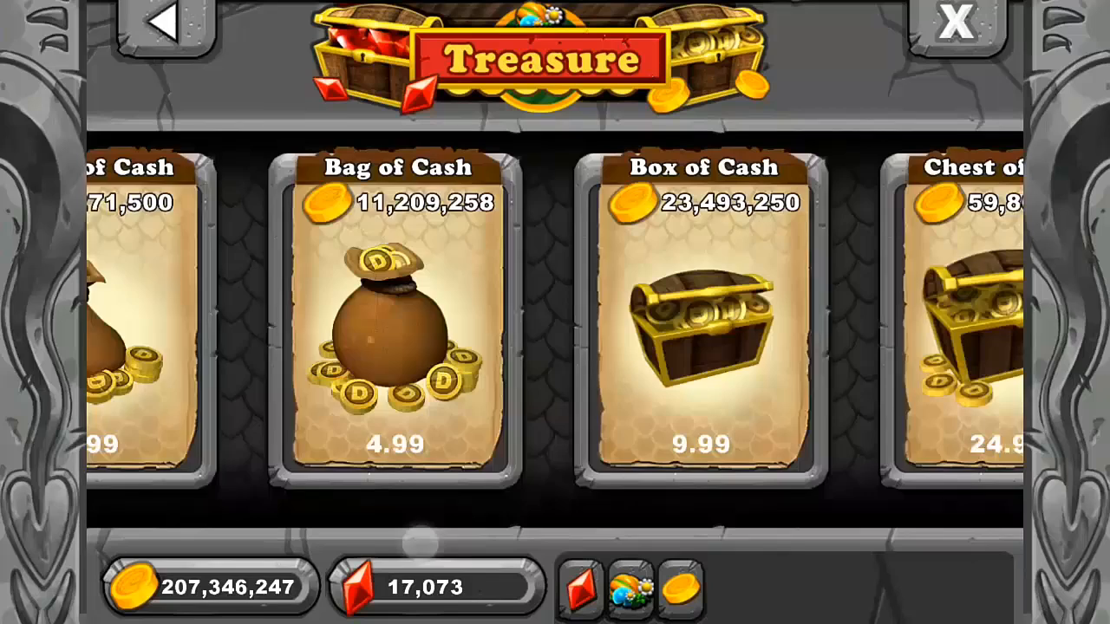
scroll(left, 3)
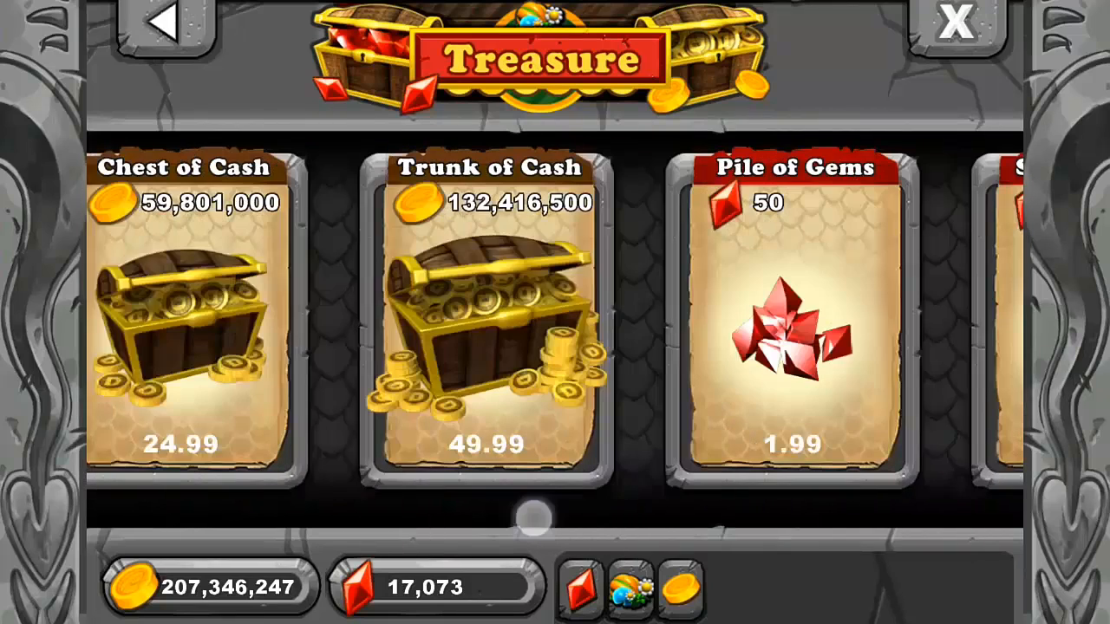
scroll(left, 3)
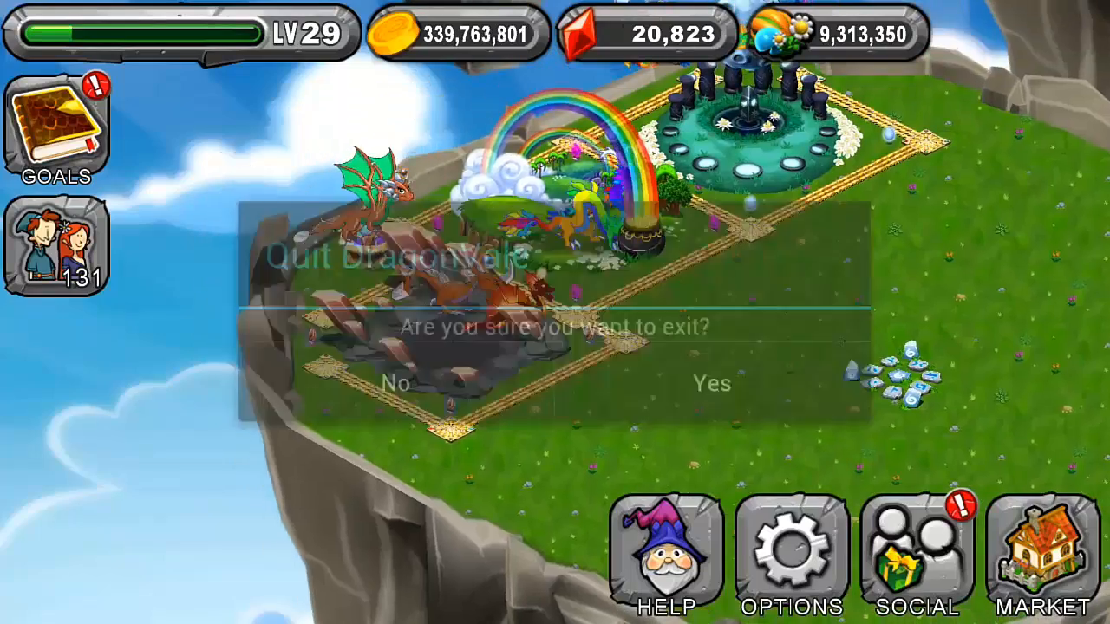
- Confirm quitting DragonVale with Yes
click(395, 383)
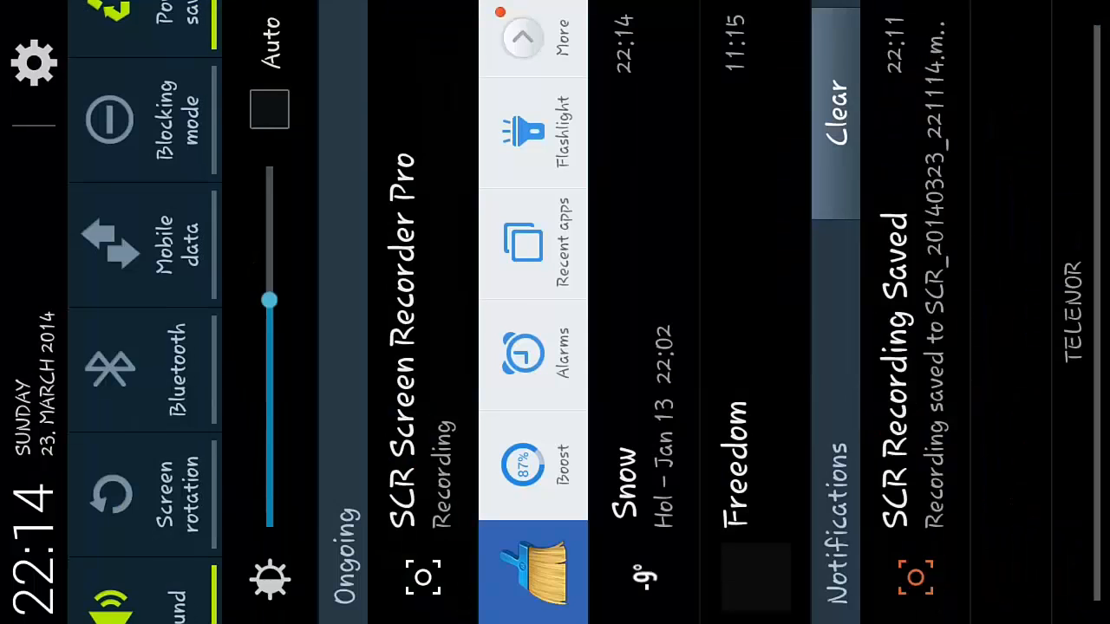
- Scroll the notification shade's quick toggles back to the first ones
scroll(down, 3)
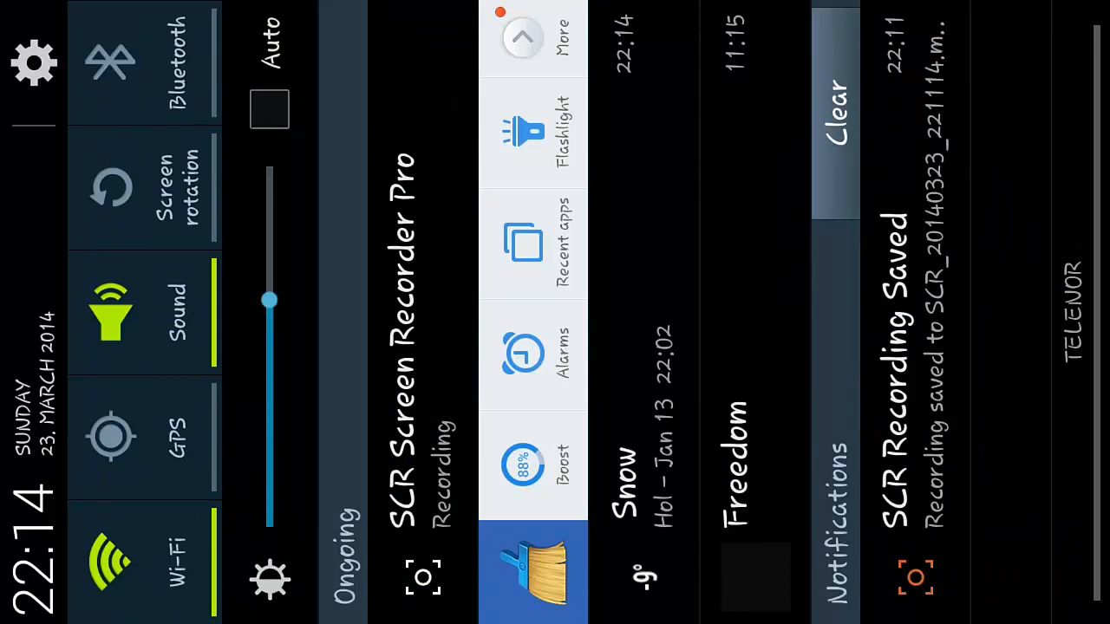